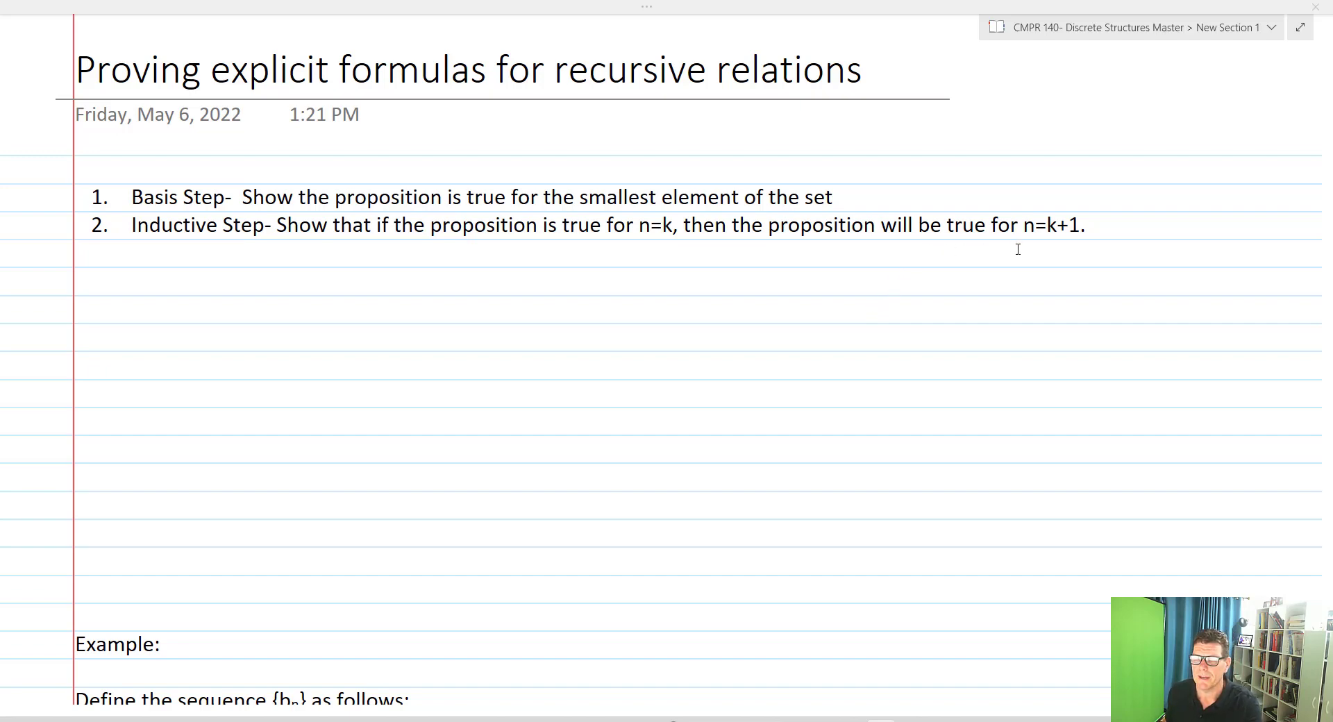
Step: Scroll down to the example sequence b₀ = 1, bₙ = 2bₙ₋₁ + 1
{"action": "scroll", "scroll_direction": "down", "scroll_amount": 3}
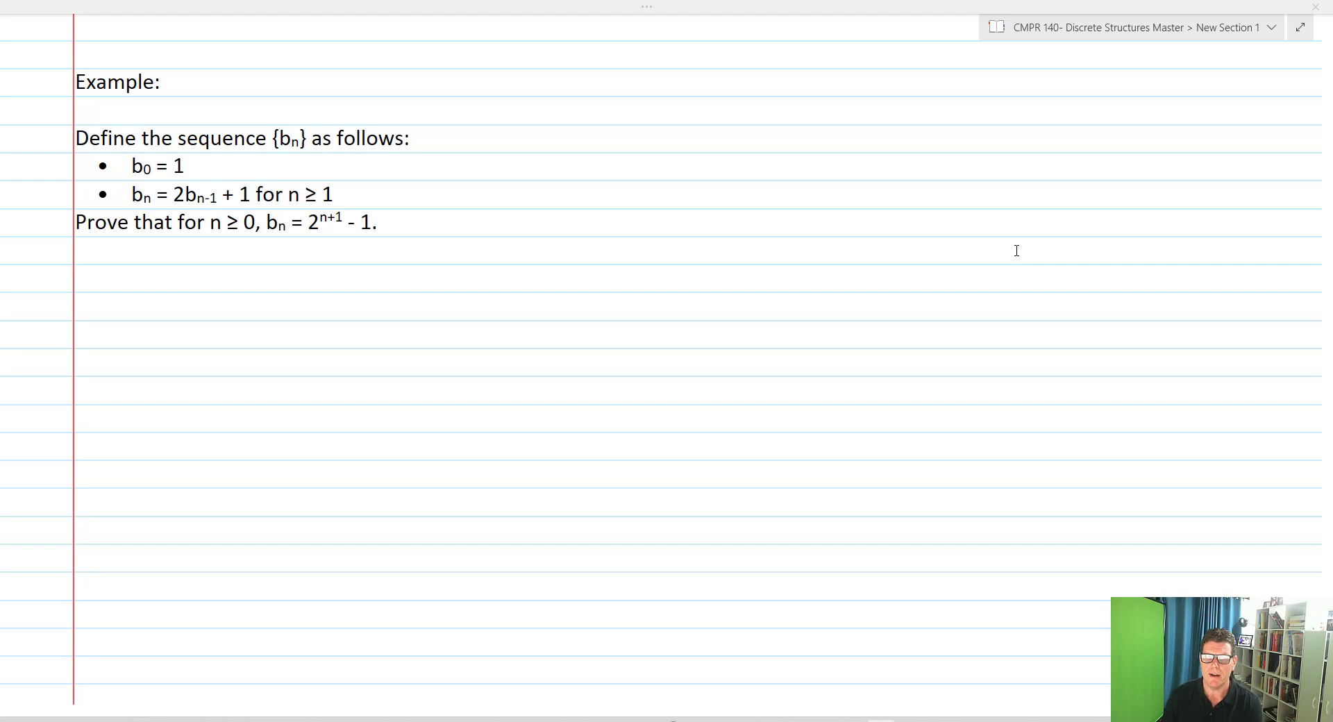
Step: Underline n ≥ 0 and the initial condition b₀ = 1 with the pen
{"action": "left_click_drag", "start_coordinate": [204, 243], "coordinate": [251, 242]}
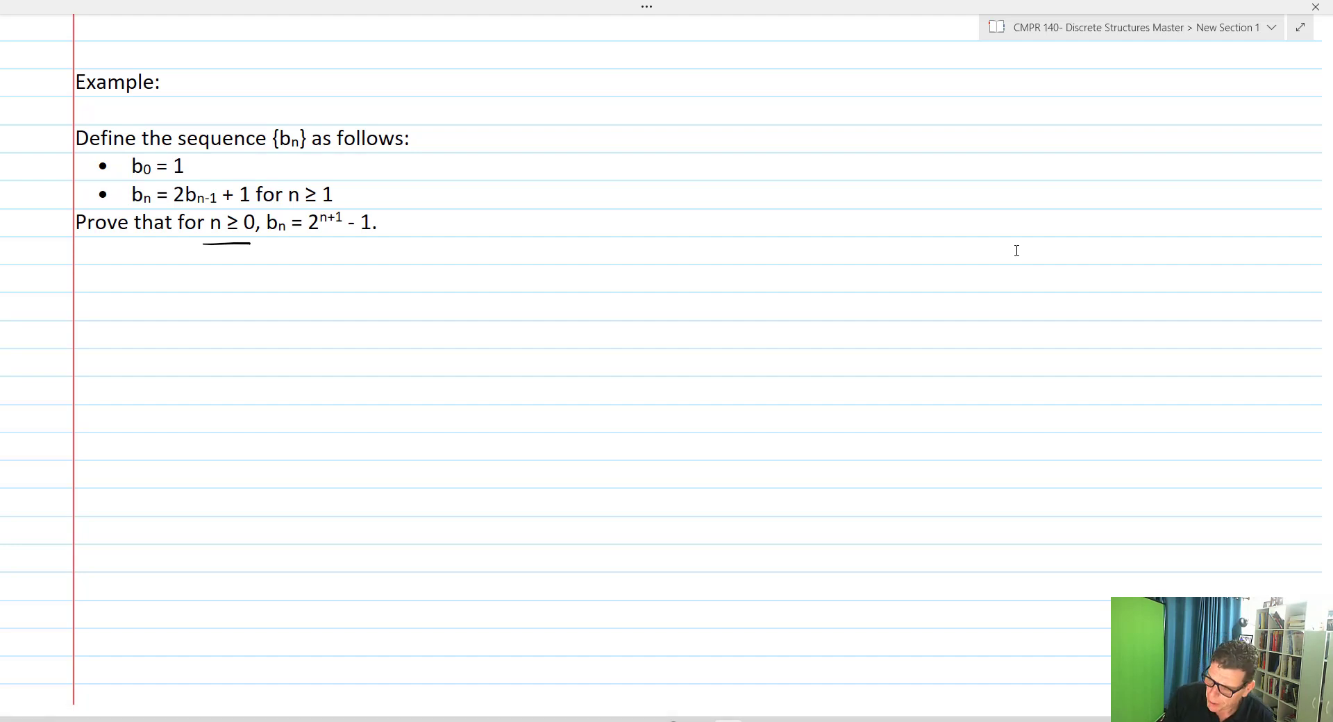
{"action": "left_click_drag", "start_coordinate": [130, 177], "coordinate": [189, 177]}
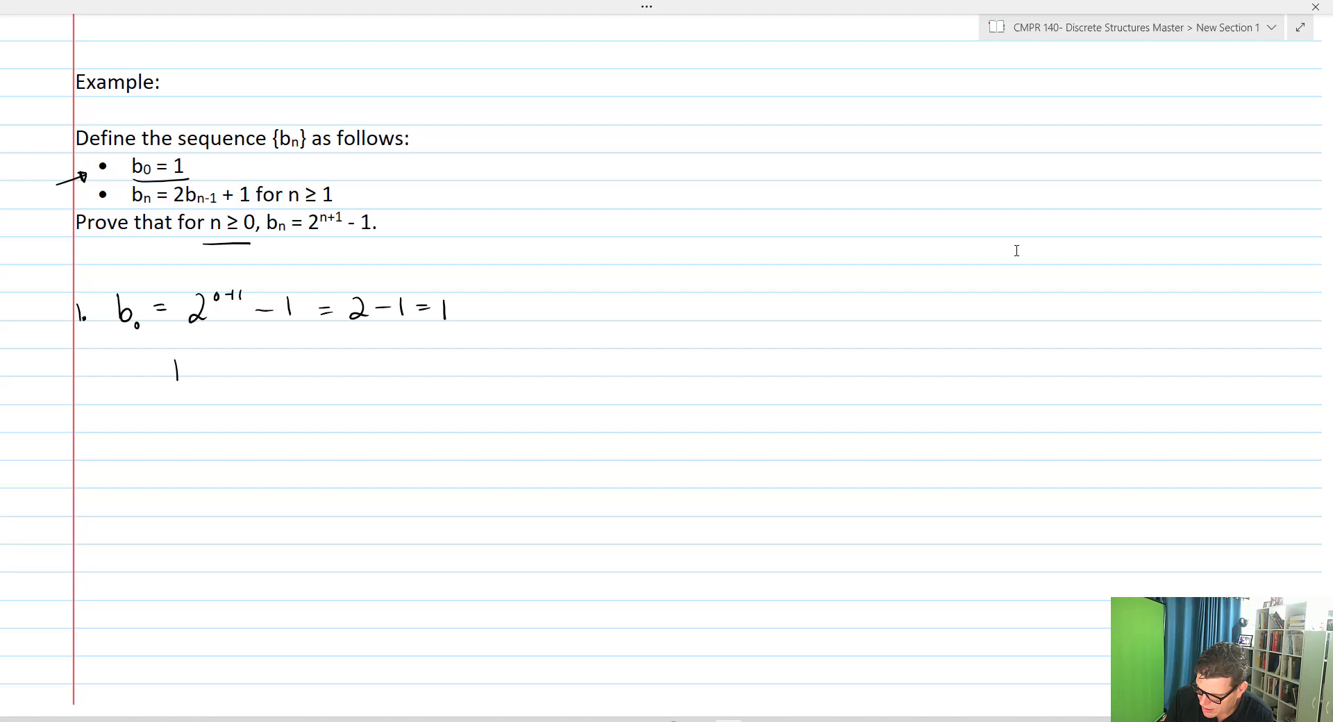
Step: Write 'P(1) - basis step is true.' and begin step 2 with 'Assume'
{"action": "type", "text": "P(1)"}
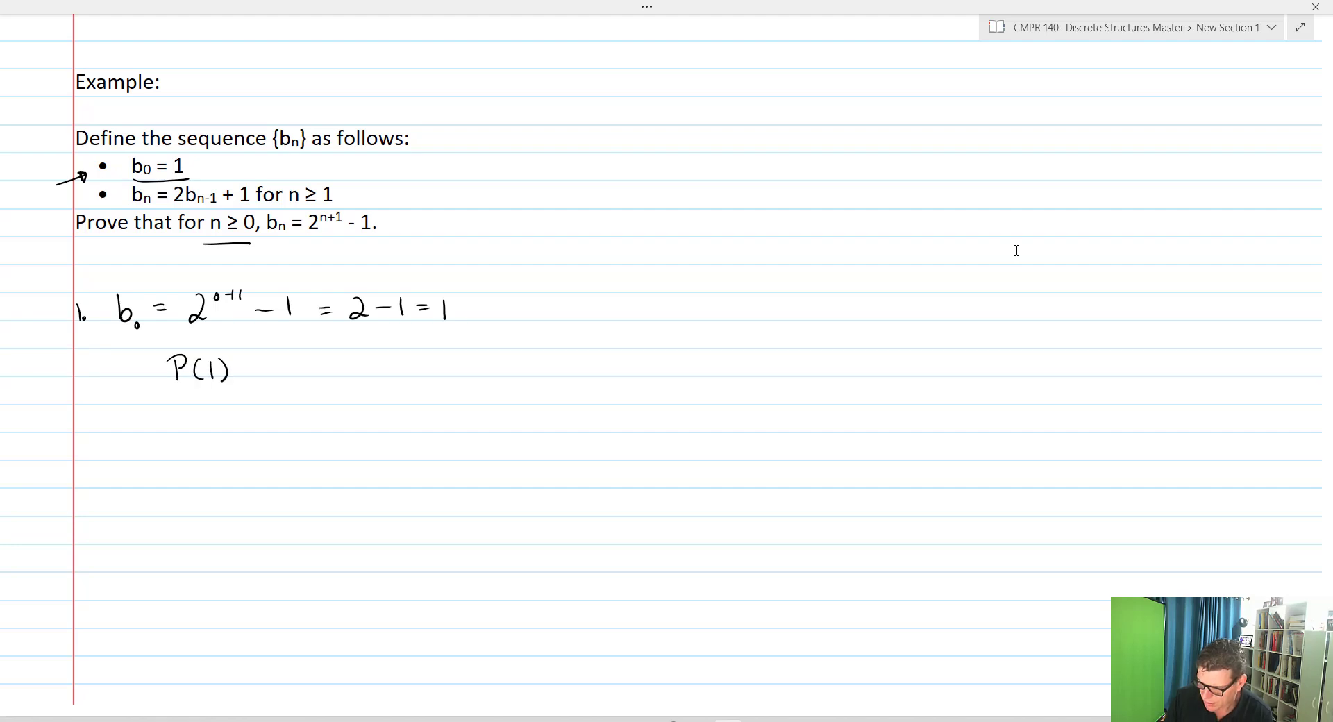
{"action": "type", "text": "- ba"}
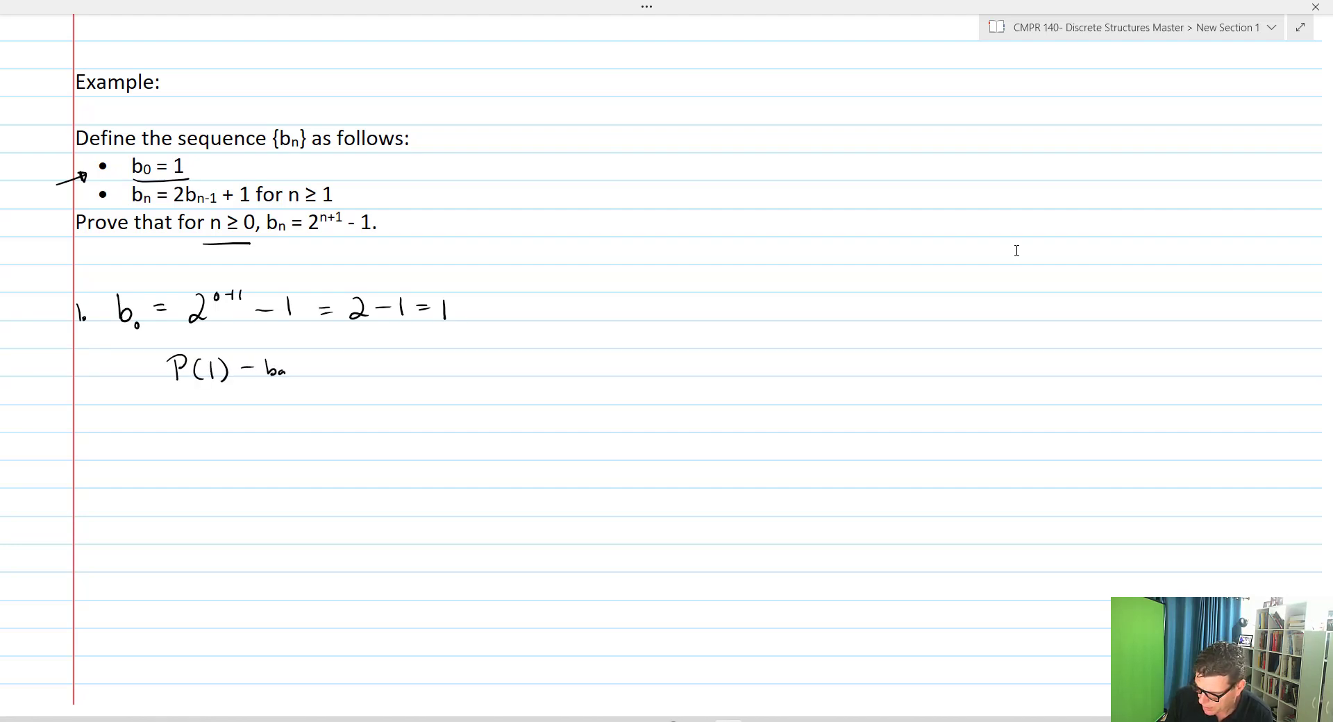
{"action": "type", "text": "basis  step is"}
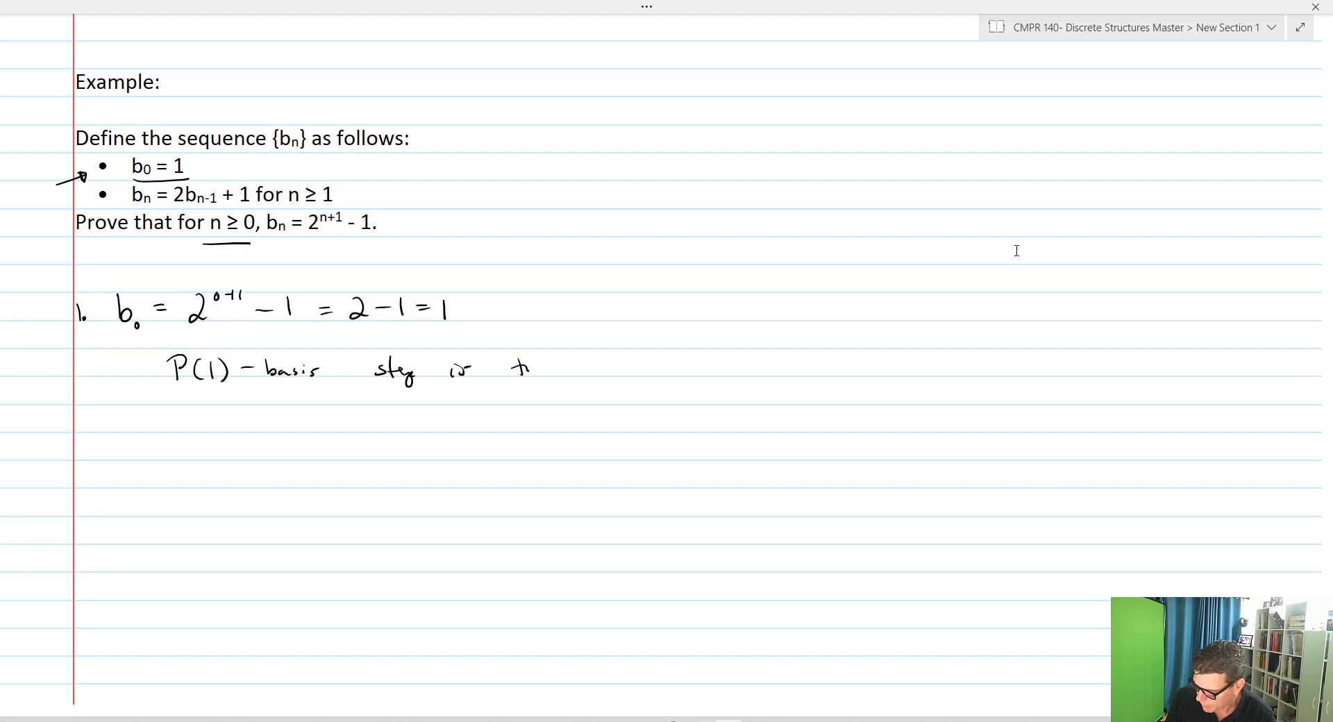
{"action": "type", "text": "true."}
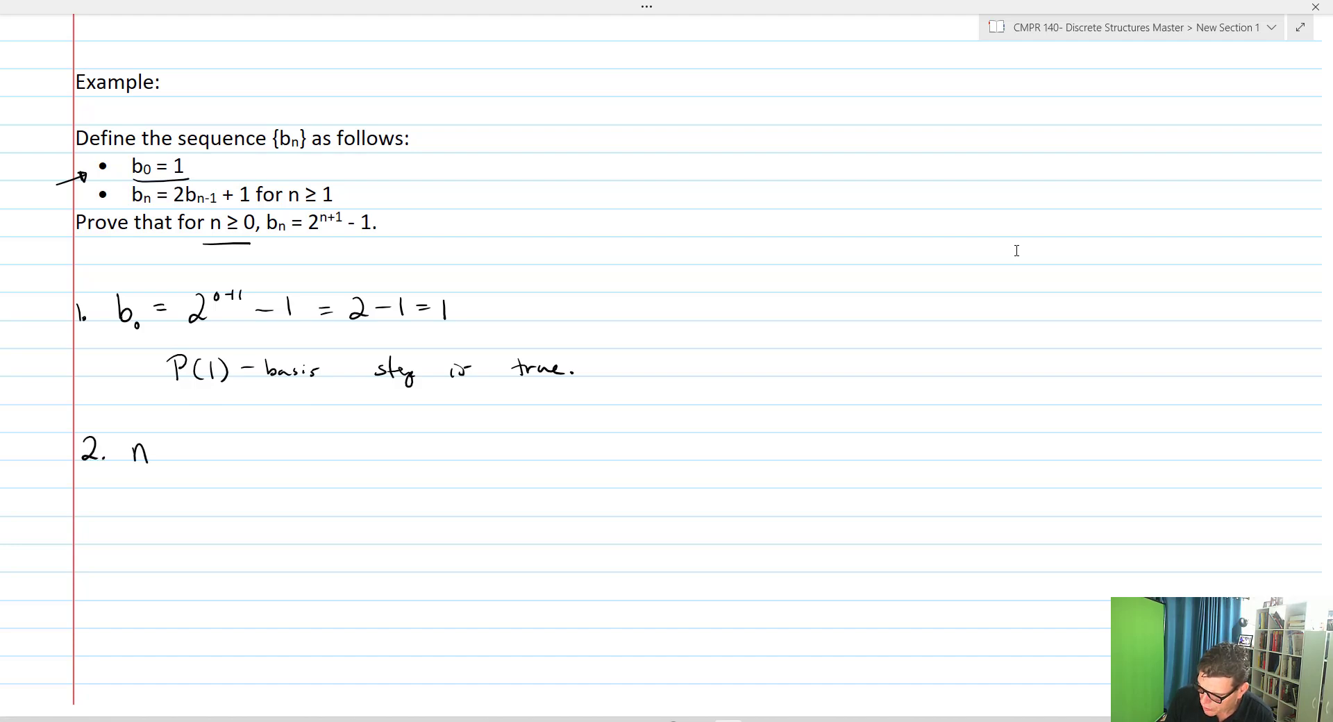
{"action": "type", "text": "Assume bk -"}
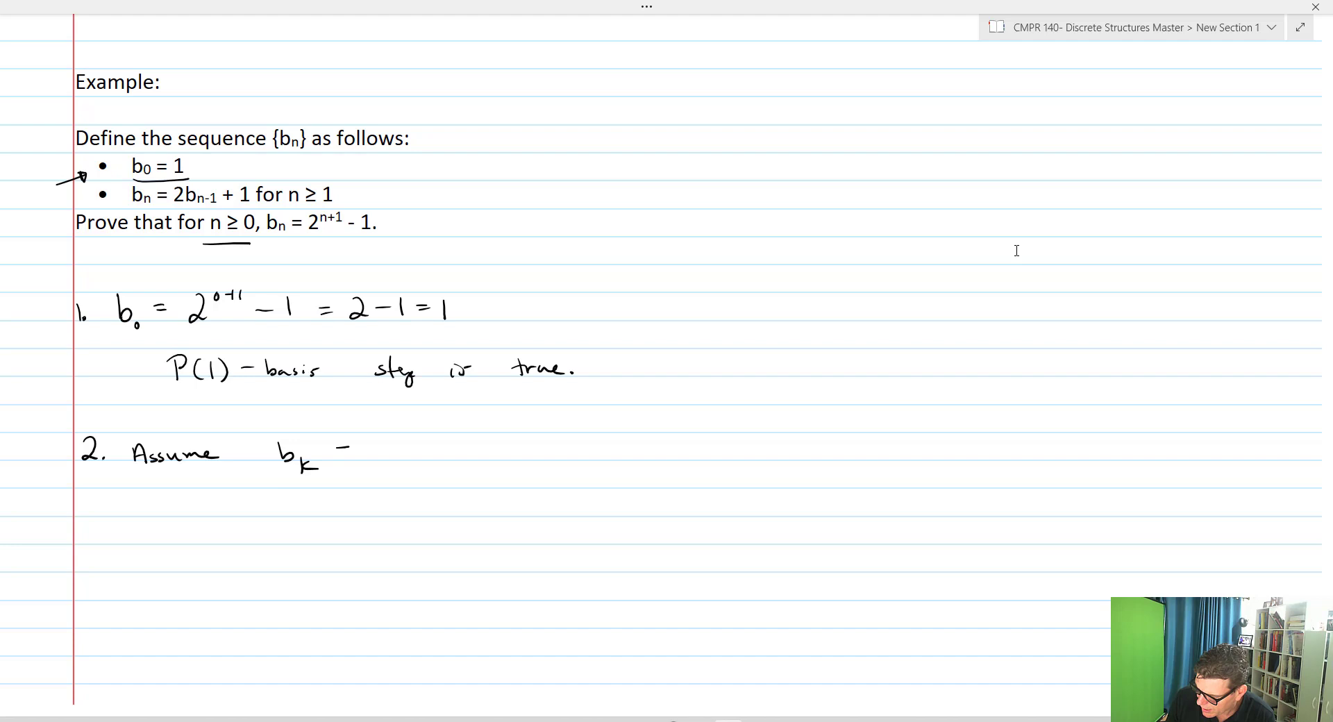
Step: Write the hypothesis 'Assume b_k = 2^(k+1) − 1' and start expanding b_(k+1)
{"action": "type", "text": "= 2^{k-"}
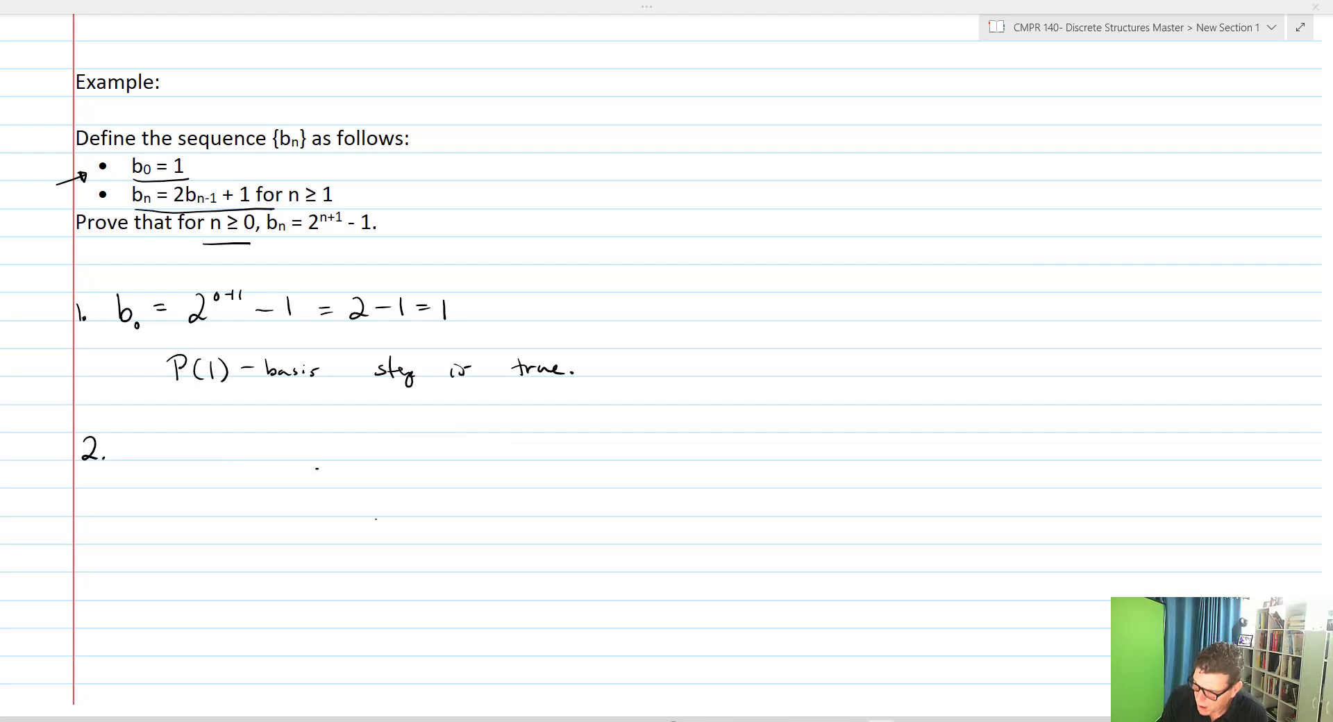
{"action": "type", "text": "Assume"}
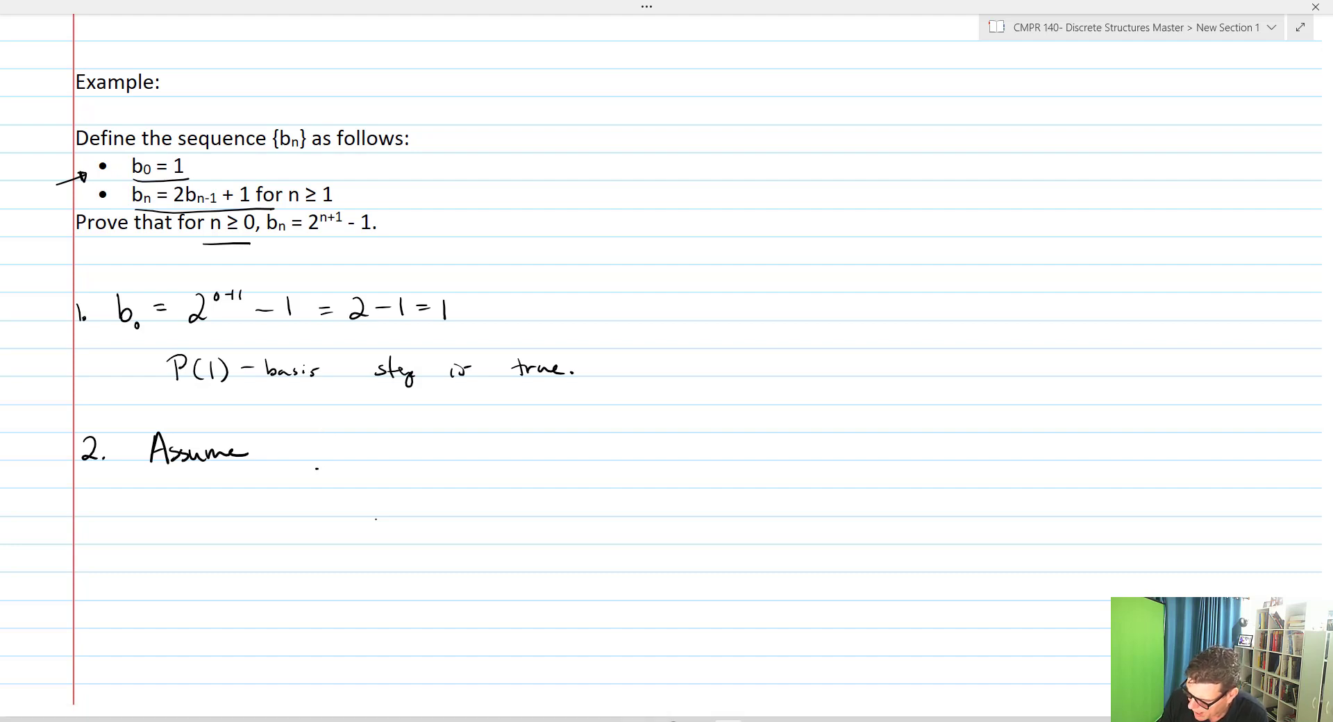
{"action": "type", "text": "b_k = 2^k"}
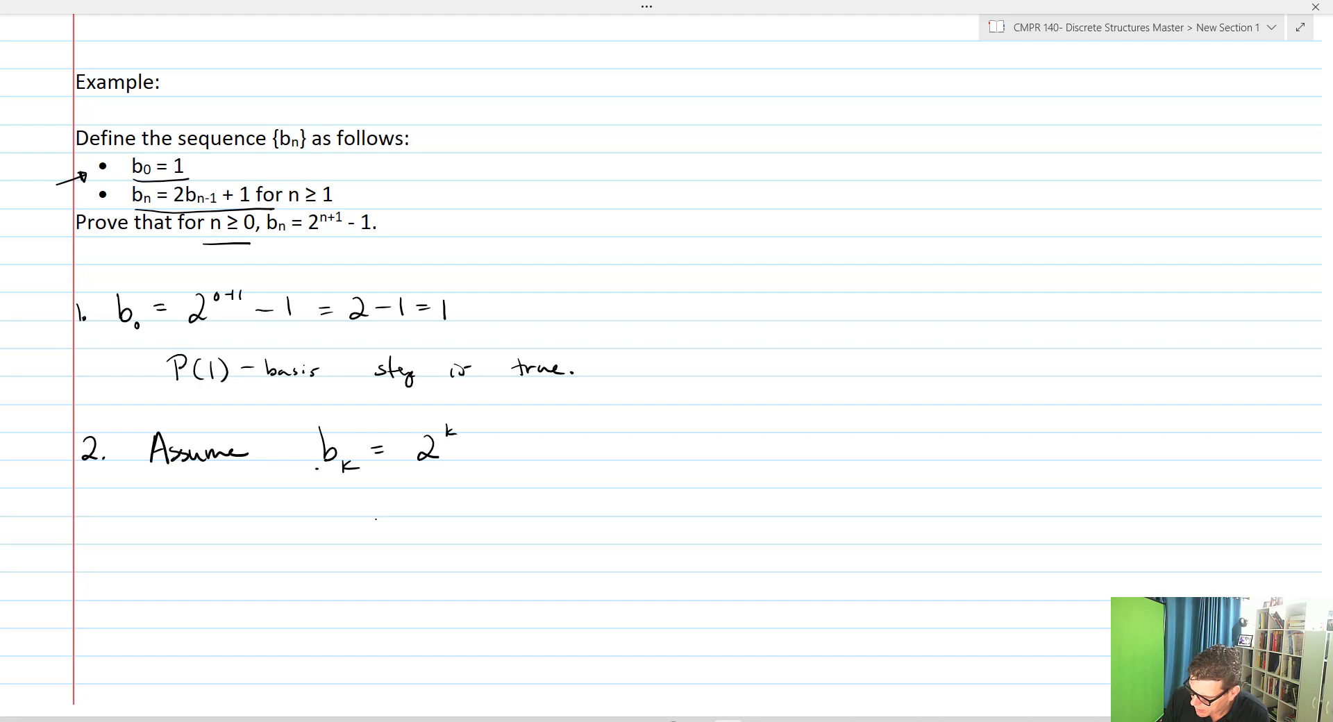
{"action": "type", "text": "+1"}
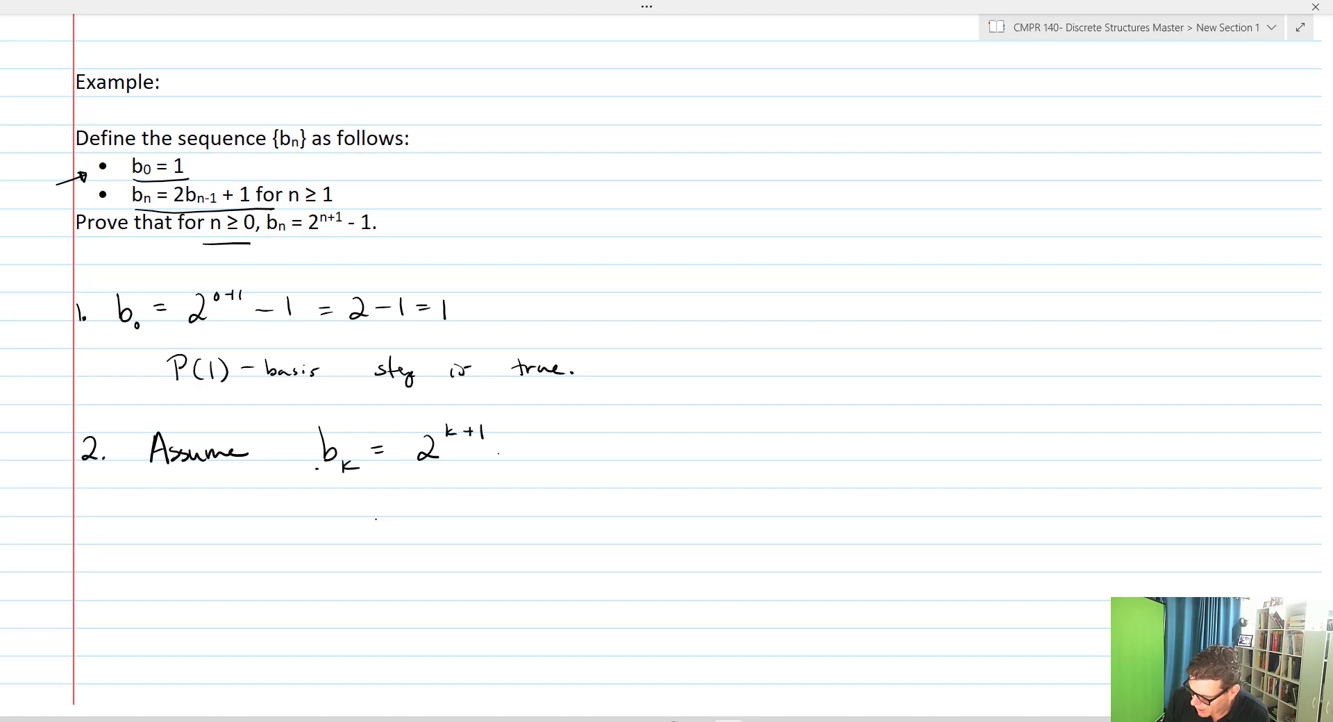
{"action": "type", "text": "-1"}
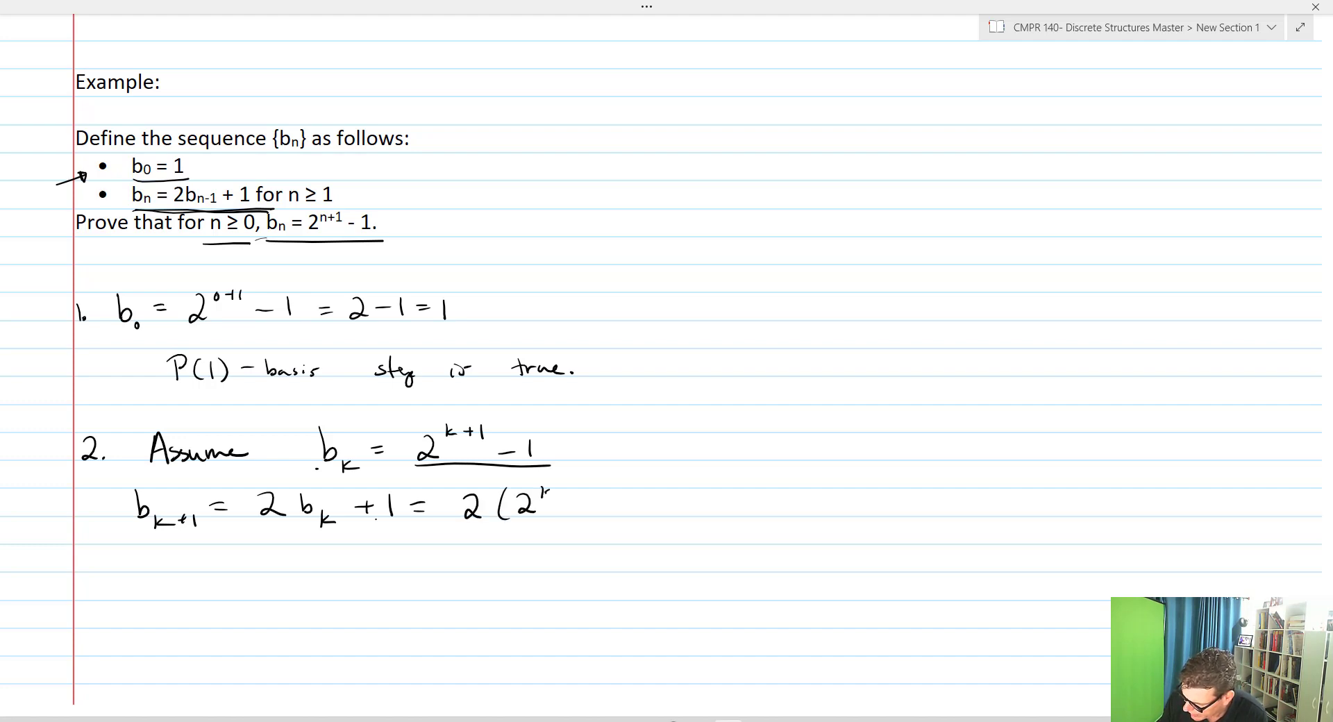
Step: Write b_(k+1) = 2(2^(k+1) − 1) + 1 = 2·2^(k+1) − 2 + 1
{"action": "type", "text": "k+1 - 1) + 1"}
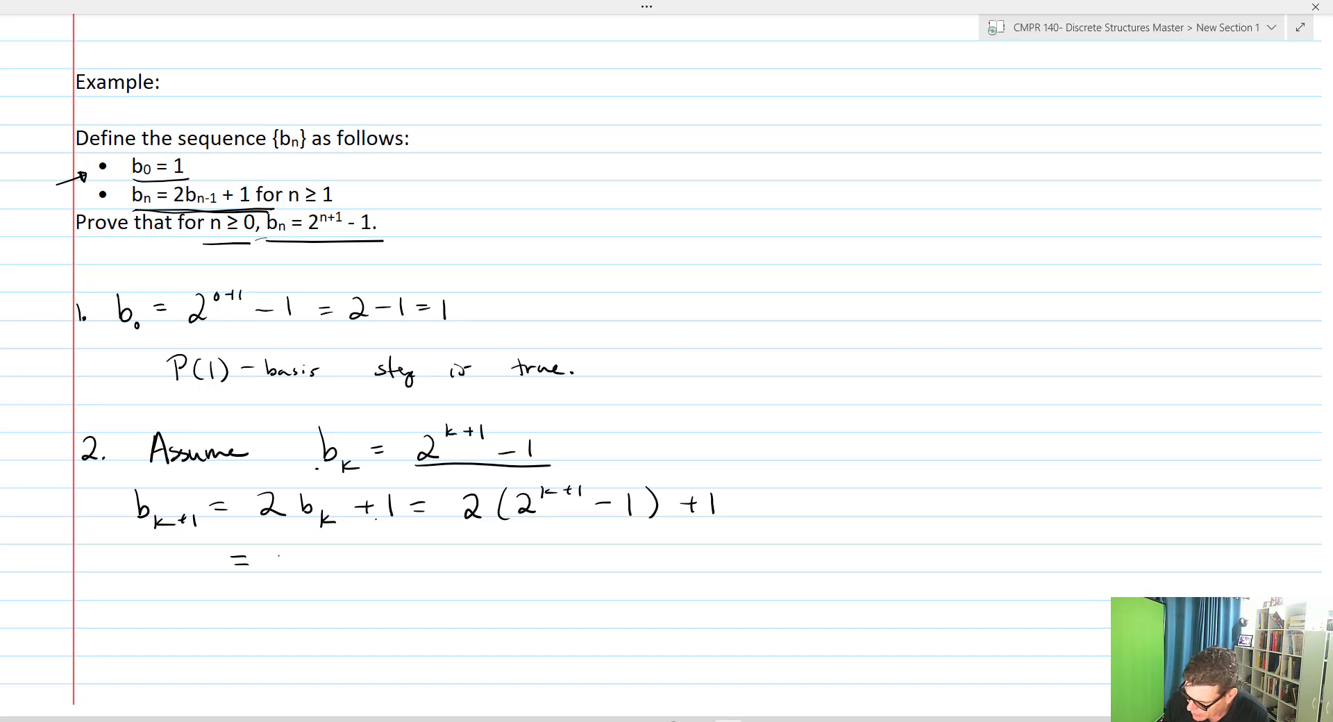
{"action": "type", "text": "2·2^(k+1) - 2 + 1"}
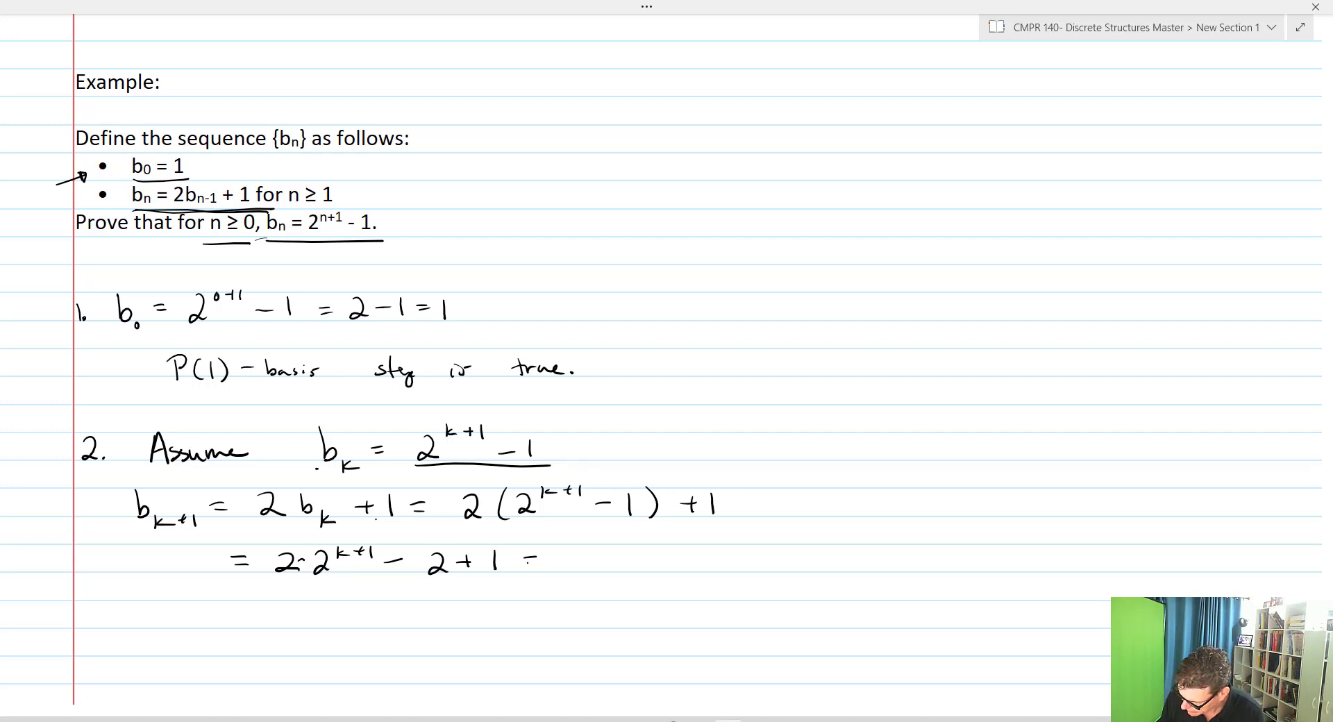
{"action": "type", "text": "= 2^k"}
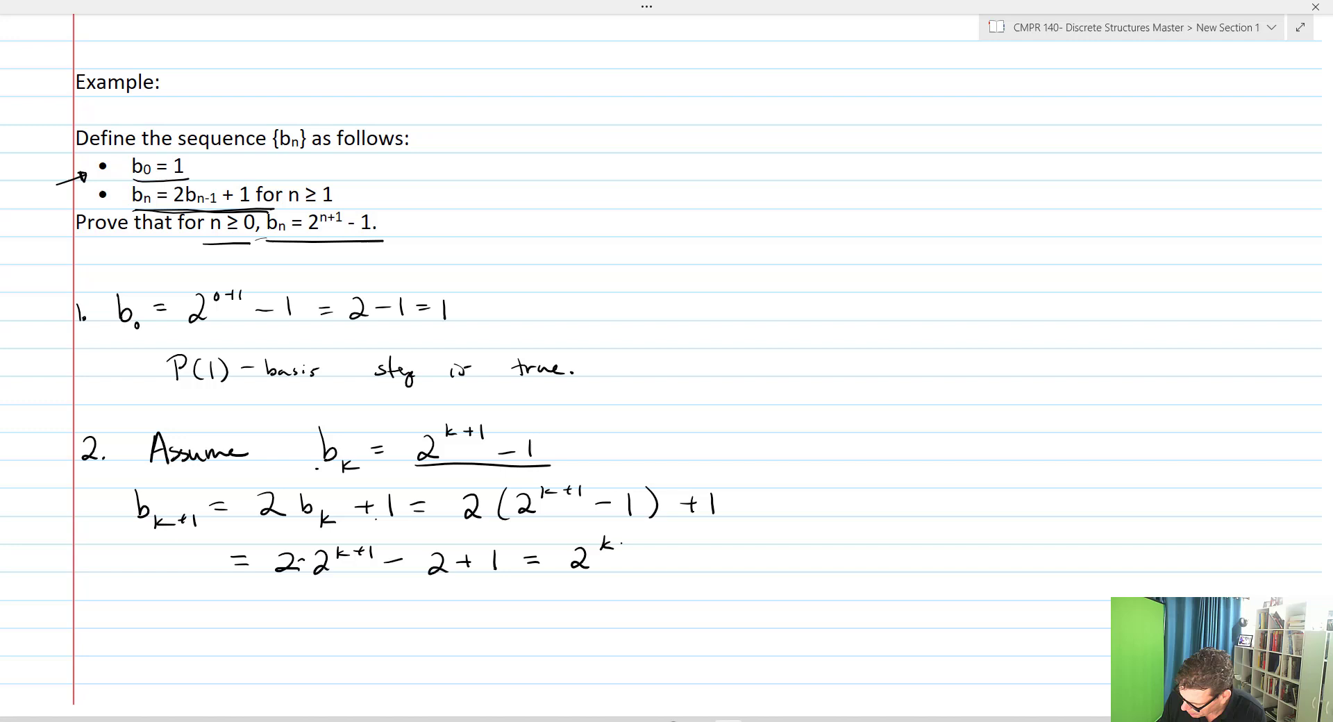
{"action": "type", "text": "+2"}
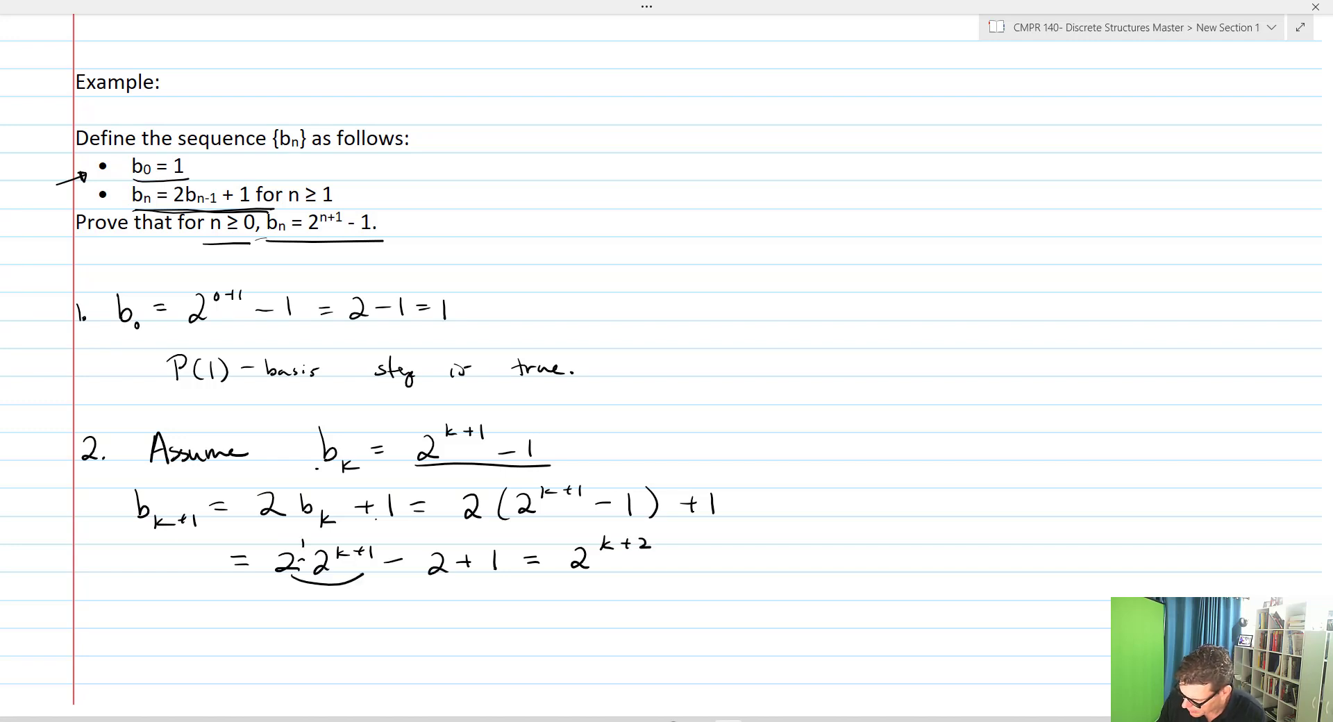
Step: Finish with = 2^(k+2) − 1 and underline the target formula again
{"action": "left_click", "coordinate": [659, 561]}
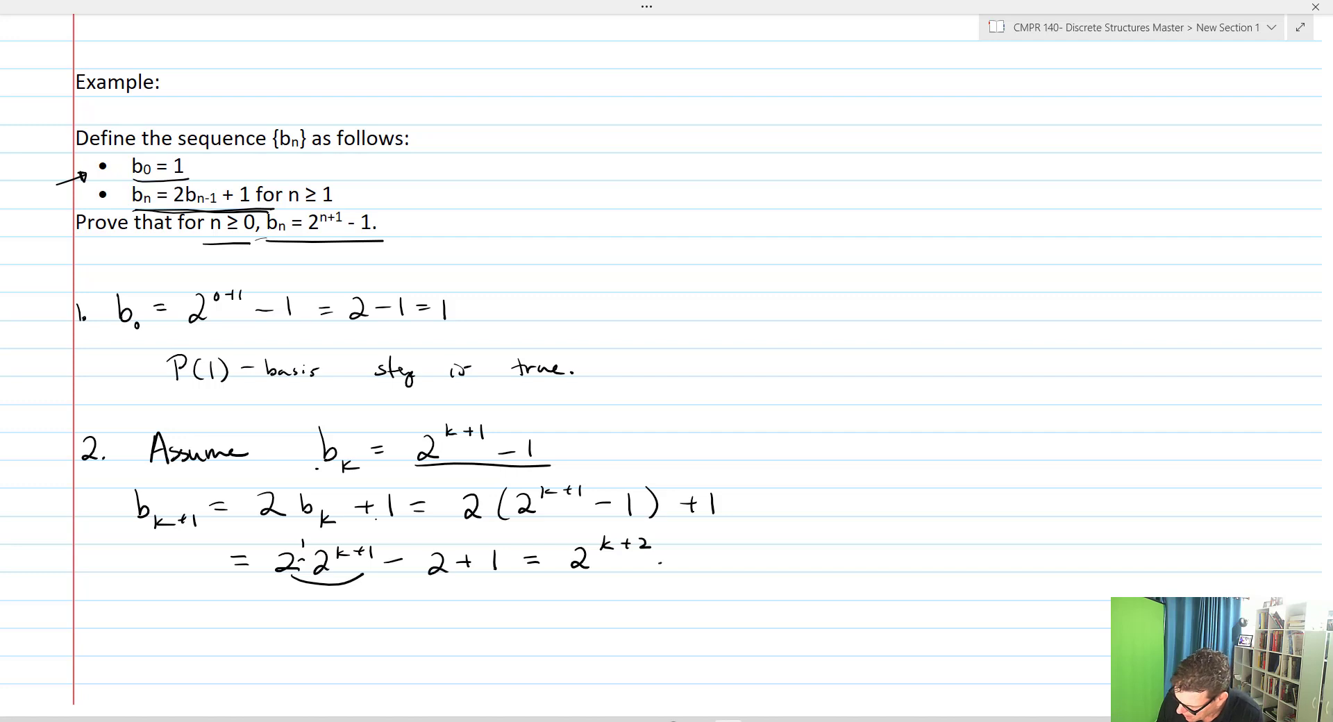
{"action": "type", "text": "-1"}
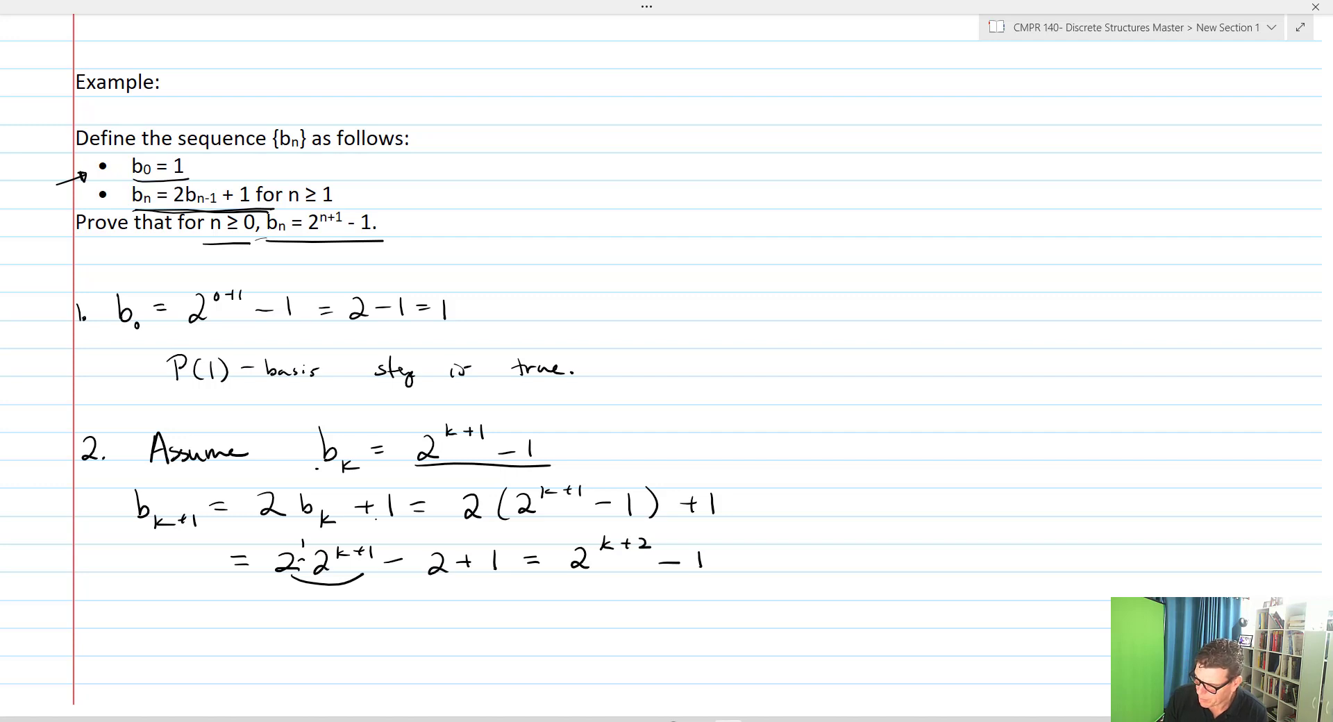
{"action": "left_click_drag", "start_coordinate": [292, 236], "coordinate": [382, 237]}
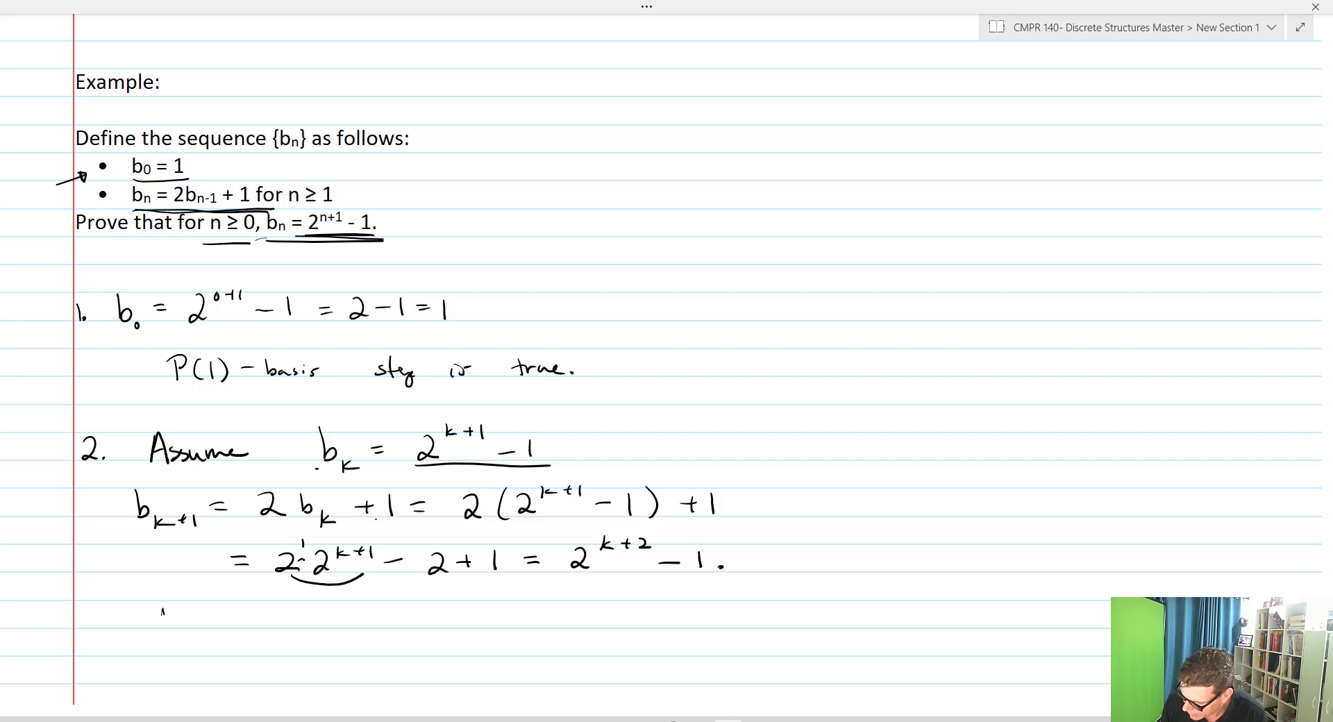
Step: Write the conclusion 'Thus by induction for n ≥ 0, b_n' below the derivation
{"action": "type", "text": "Thus"}
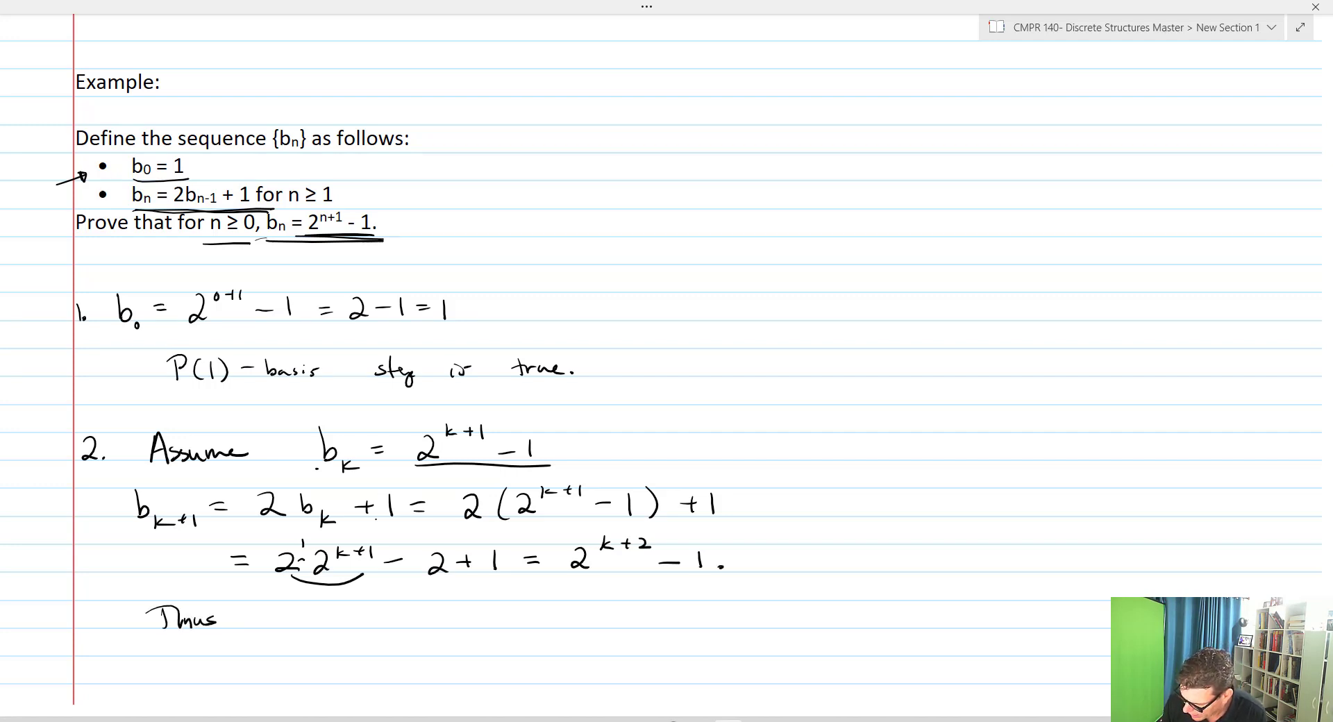
{"action": "type", "text": "by induction"}
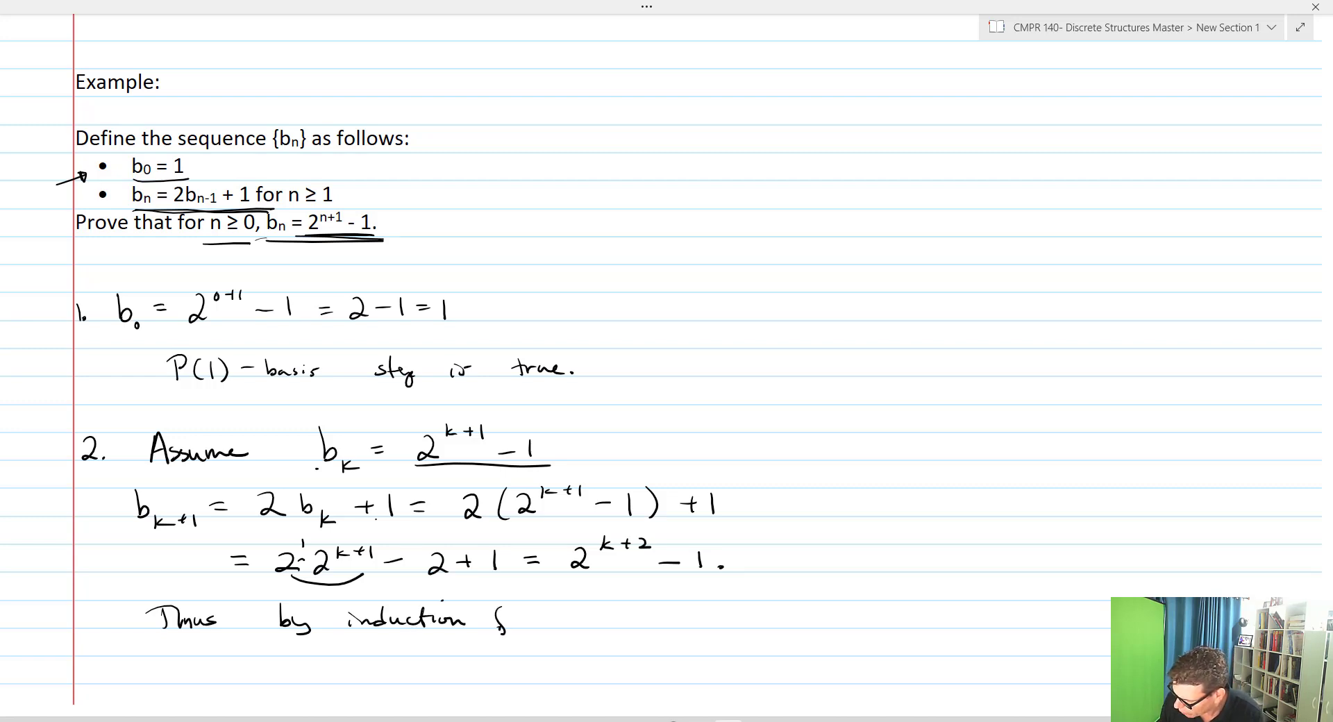
{"action": "type", "text": "for n ≥"}
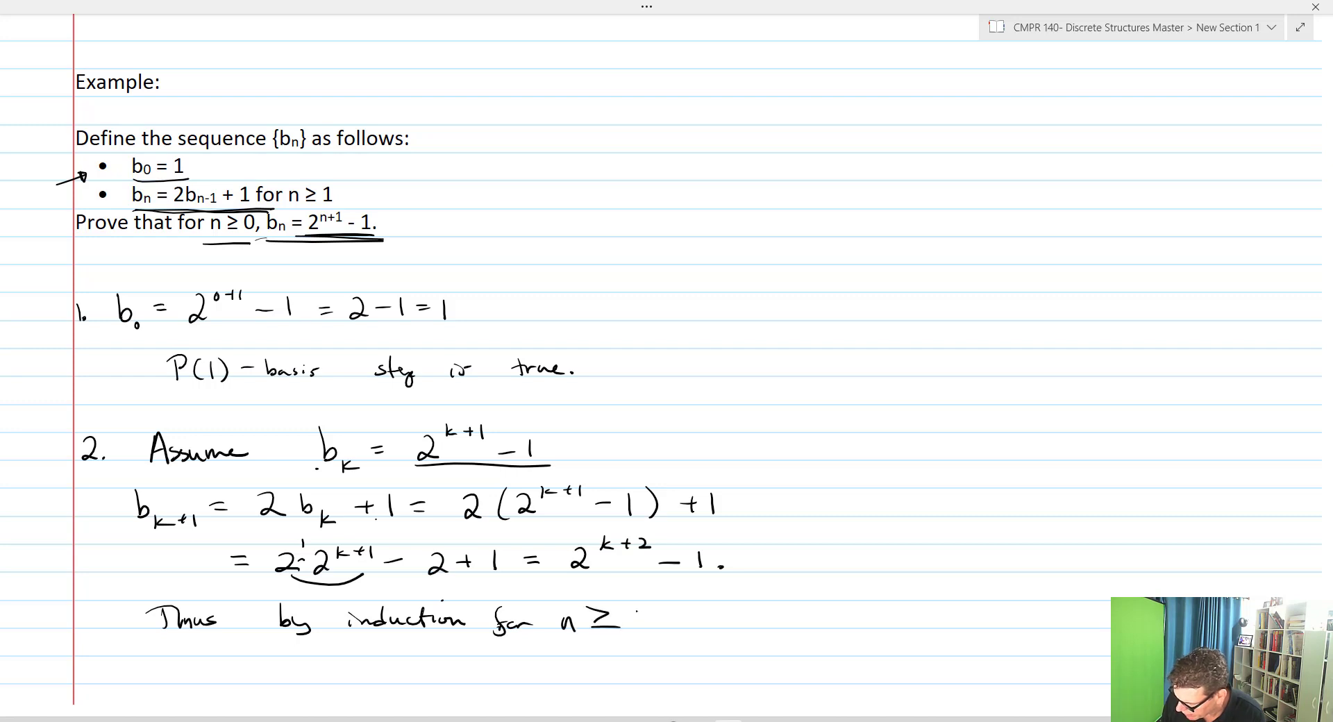
{"action": "type", "text": "0, b_n = 2^{n+1} - 1. □"}
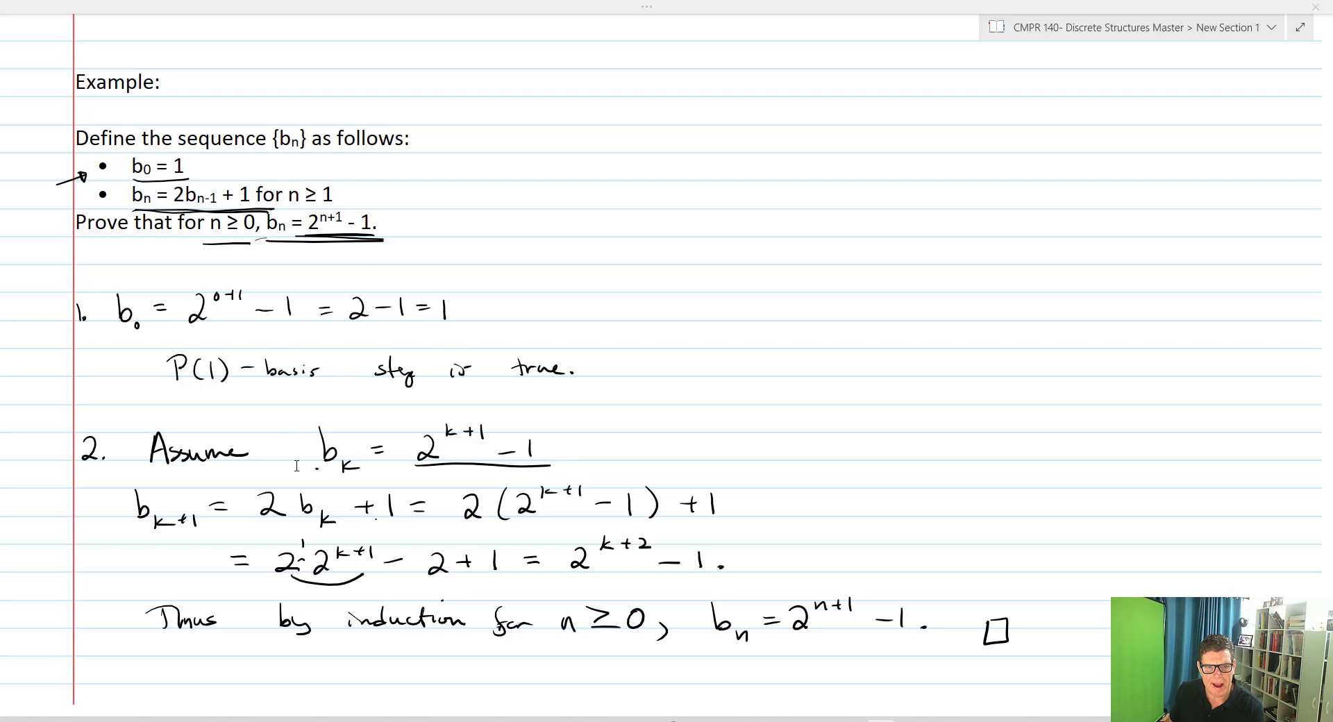
{"action": "mouse_move", "coordinate": [363, 468]}
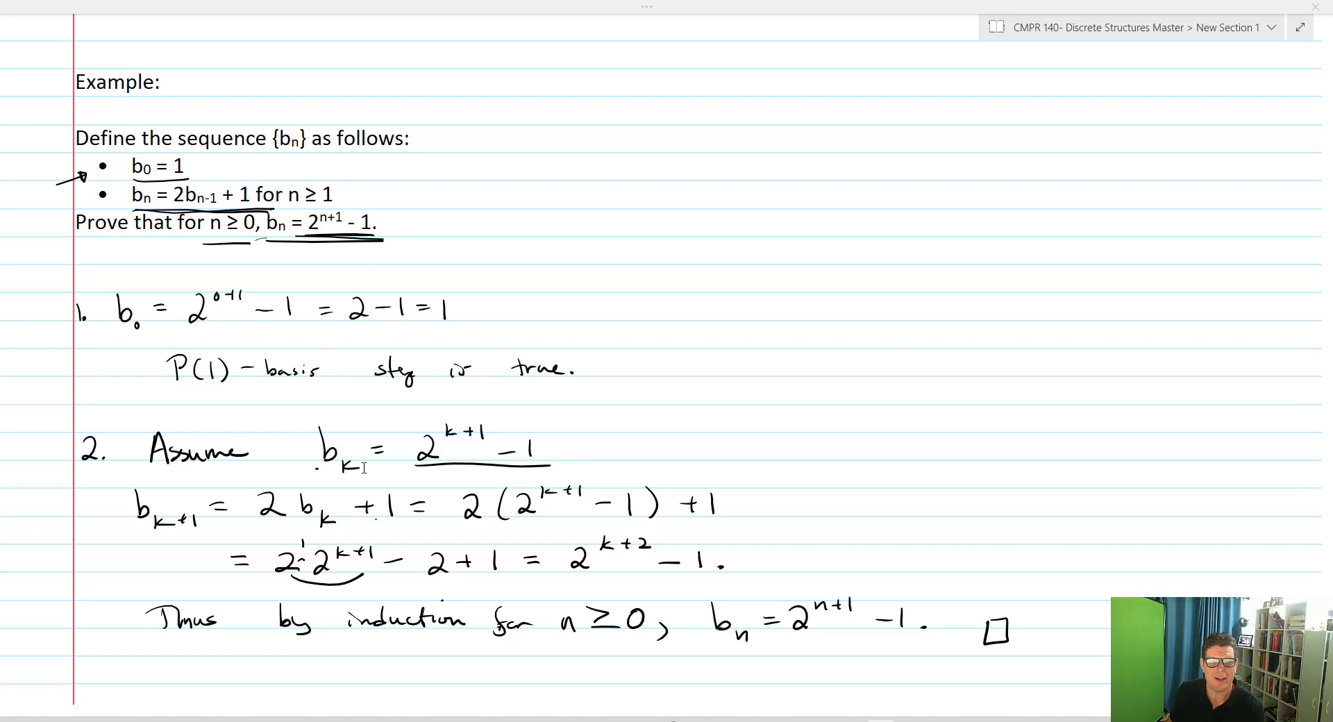
{"action": "mouse_move", "coordinate": [299, 481]}
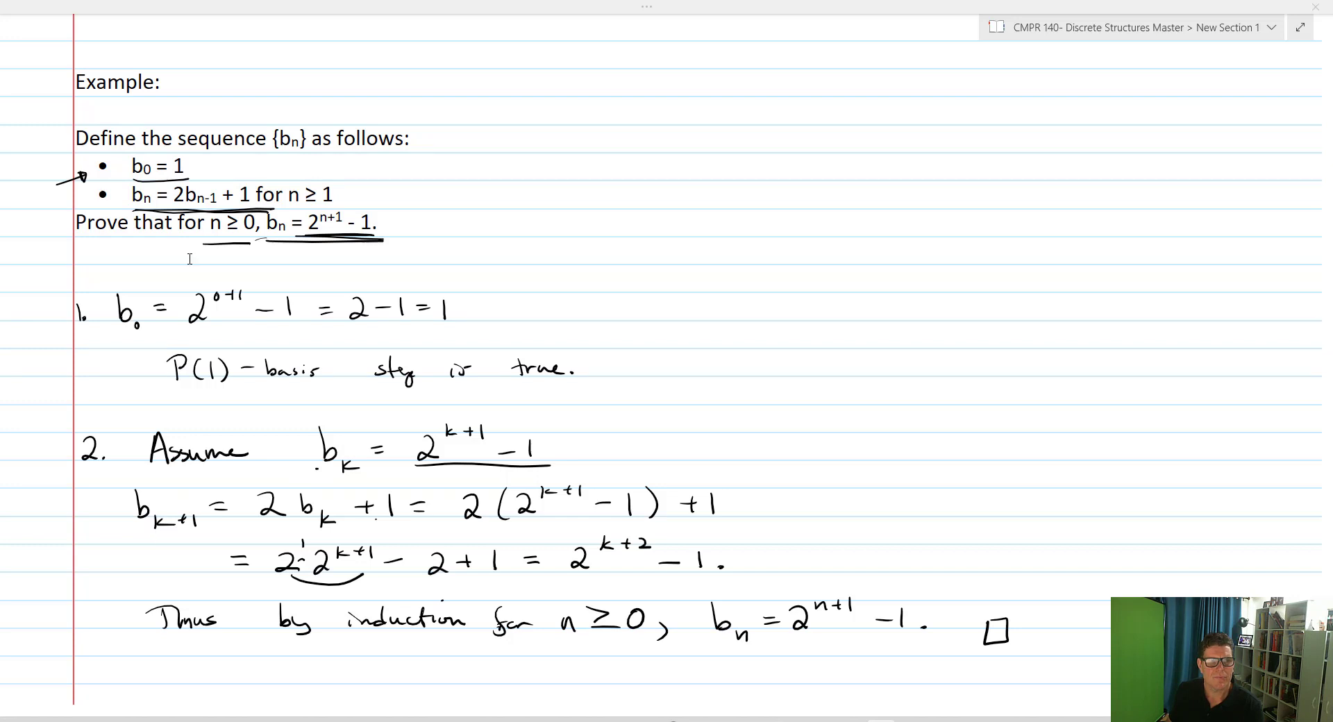
{"action": "mouse_move", "coordinate": [148, 524]}
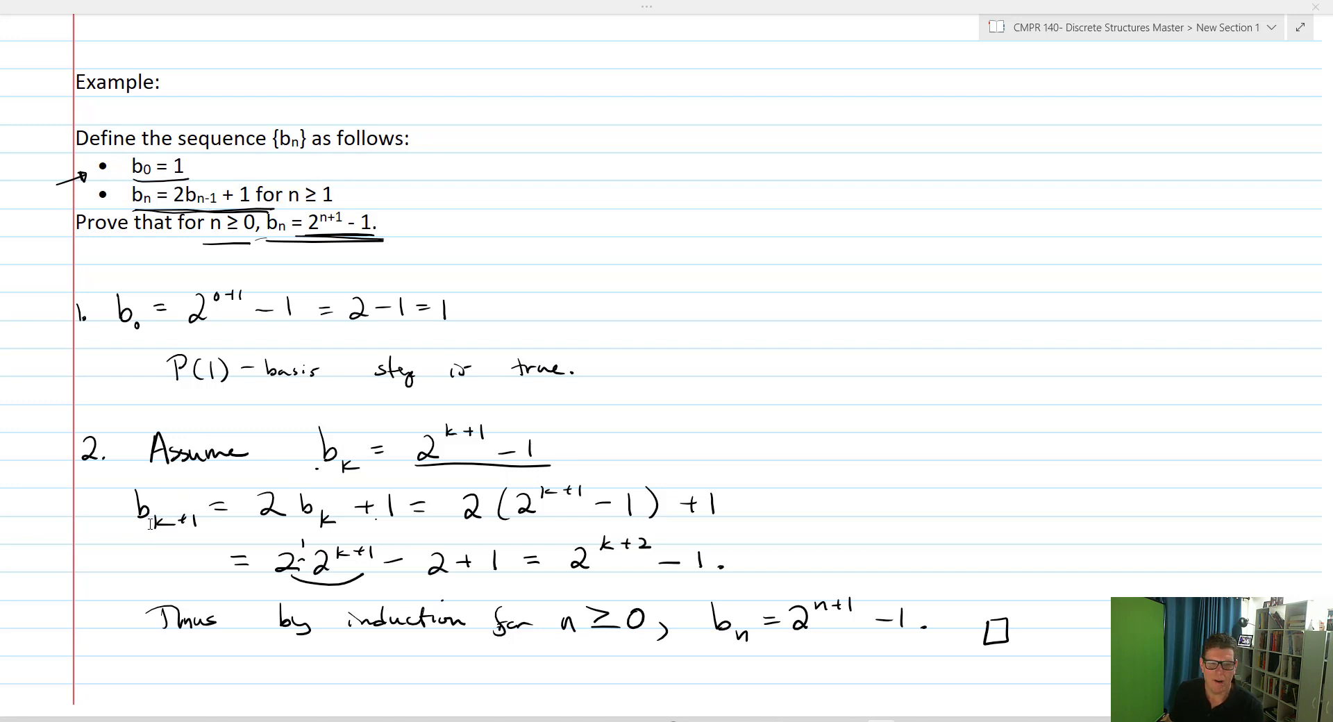